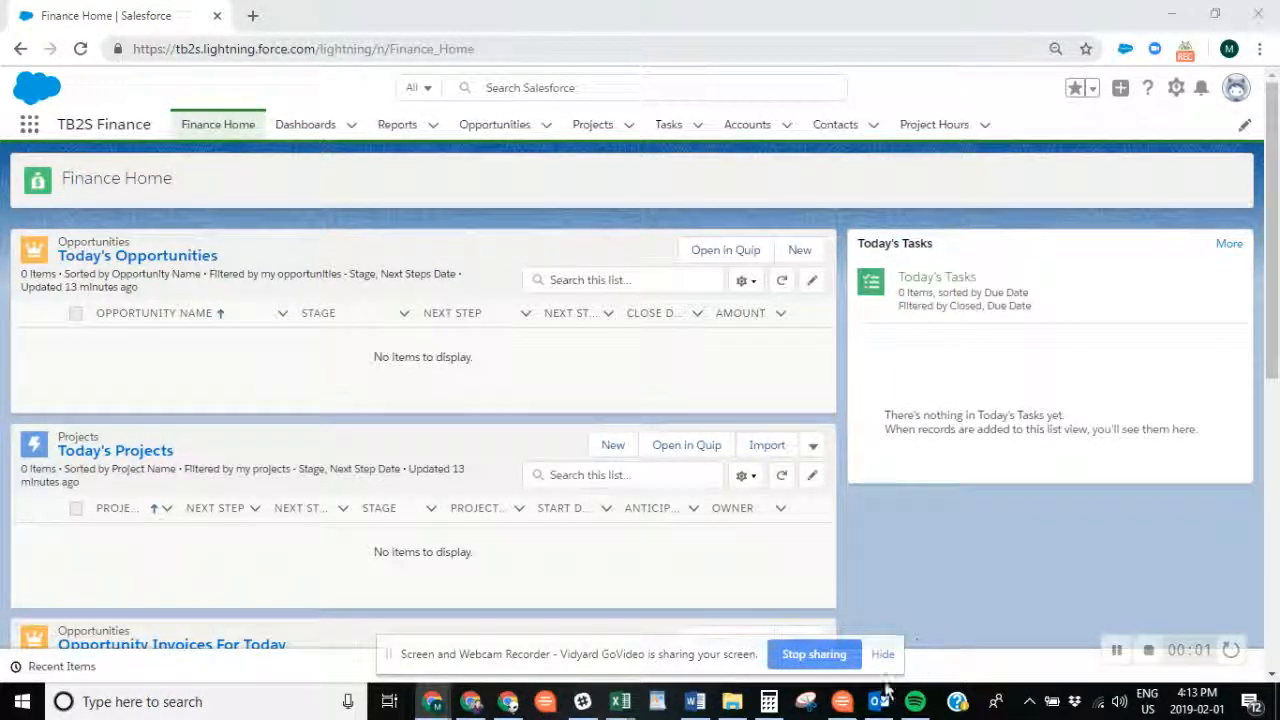
- Switch from the Salesforce Finance Home browser tab to the Outlook inbox
left_click(878, 700)
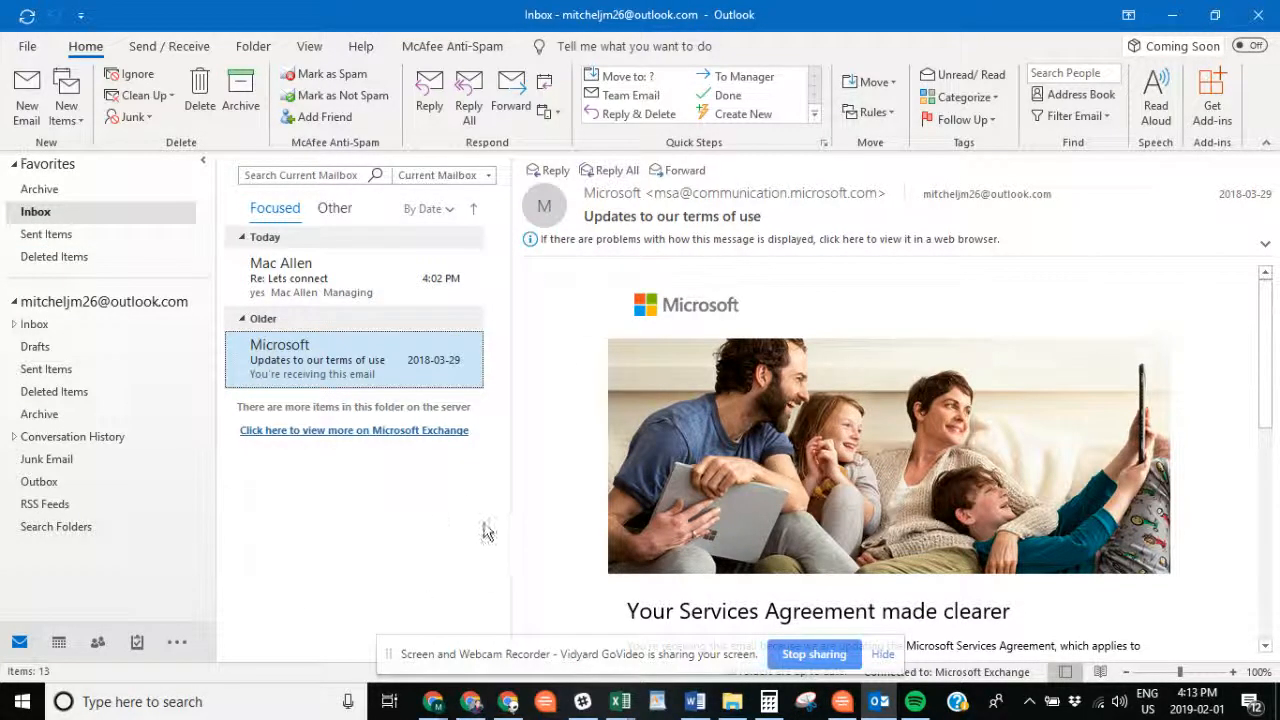
mouse_move(1212, 96)
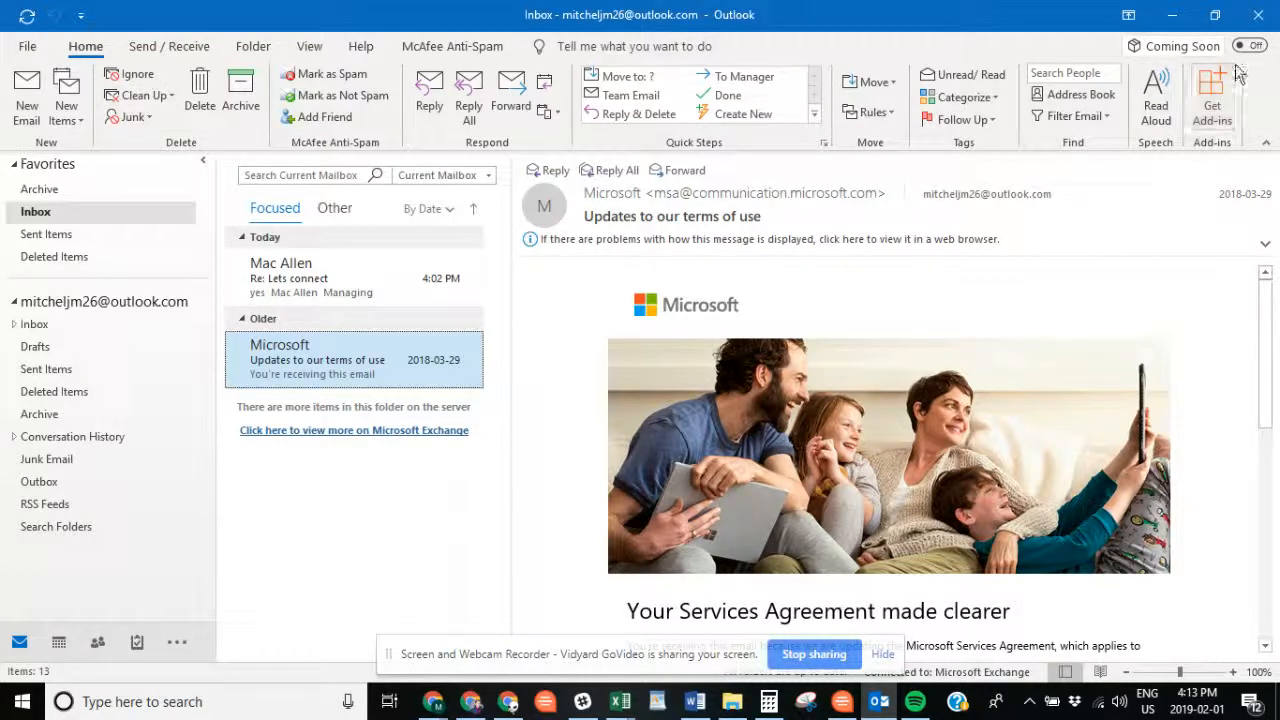
- Add the Salesforce add-in from Editor's Choice in the Get Add-ins catalogue and return to the inbox
left_click(1212, 96)
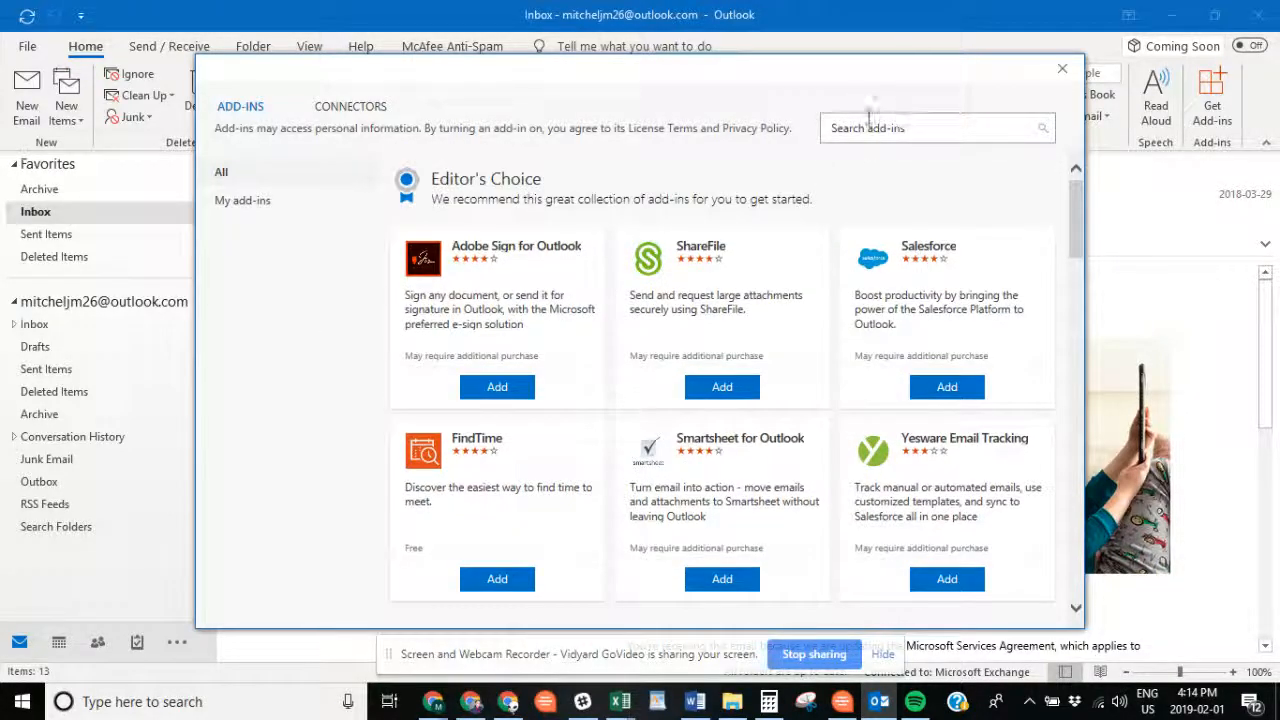
left_click(930, 128)
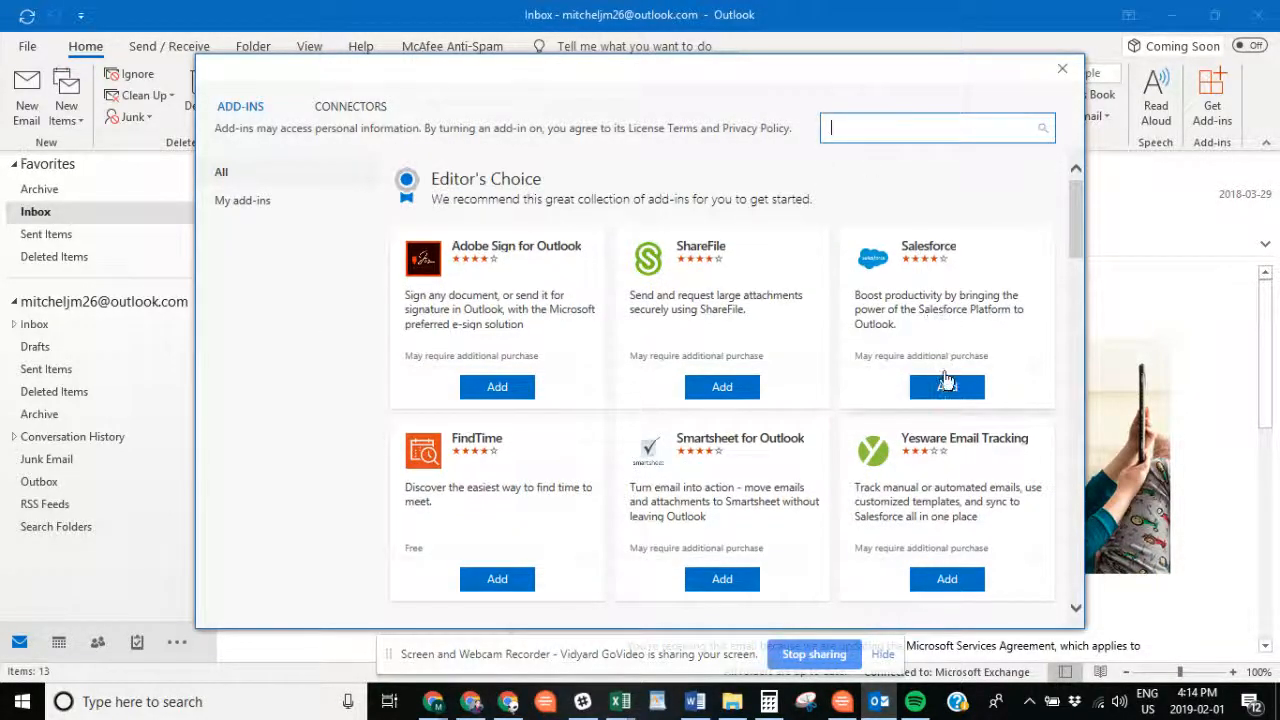
left_click(946, 386)
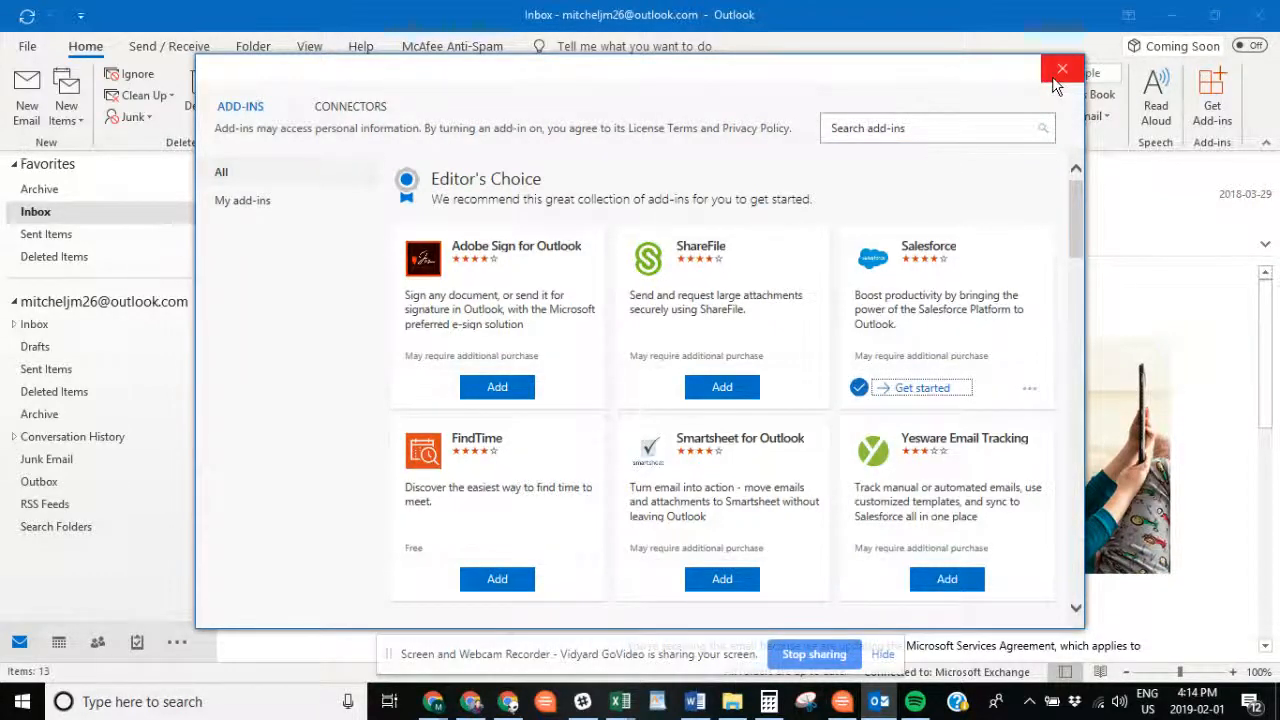
left_click(1062, 68)
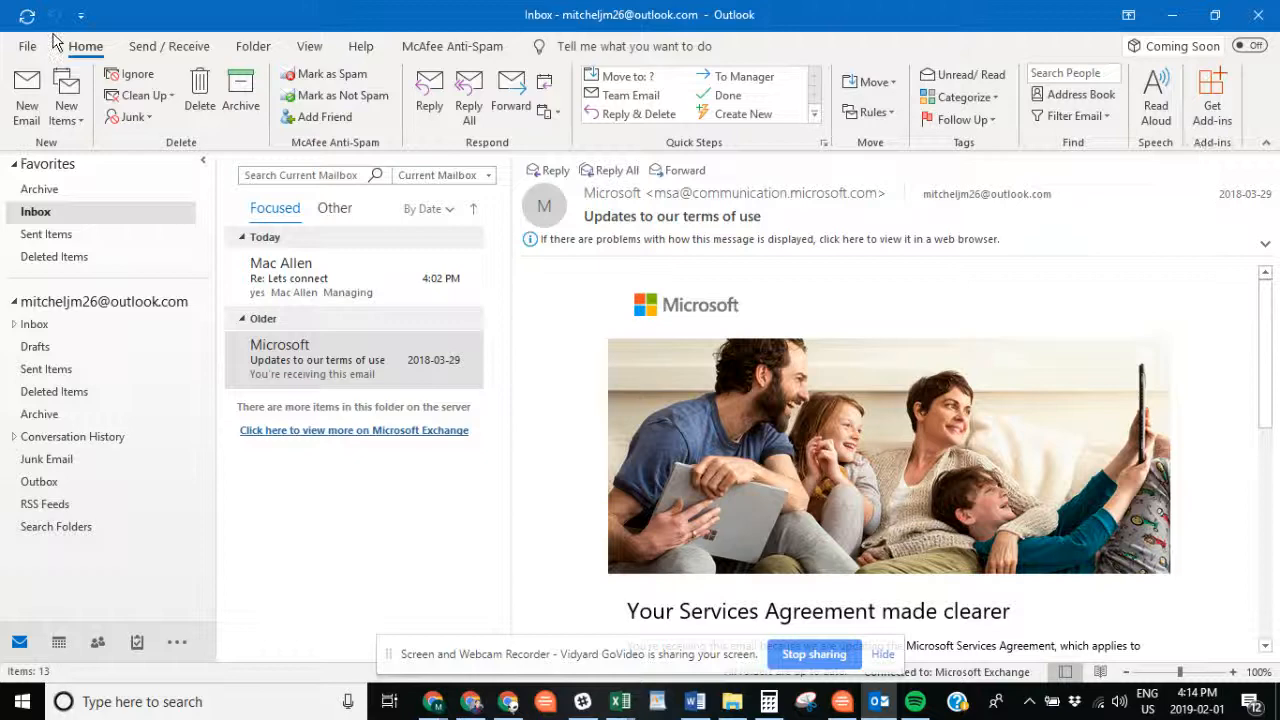
- Show the Salesforce side pane for the selected email and log in to the Production environment
left_click(316, 360)
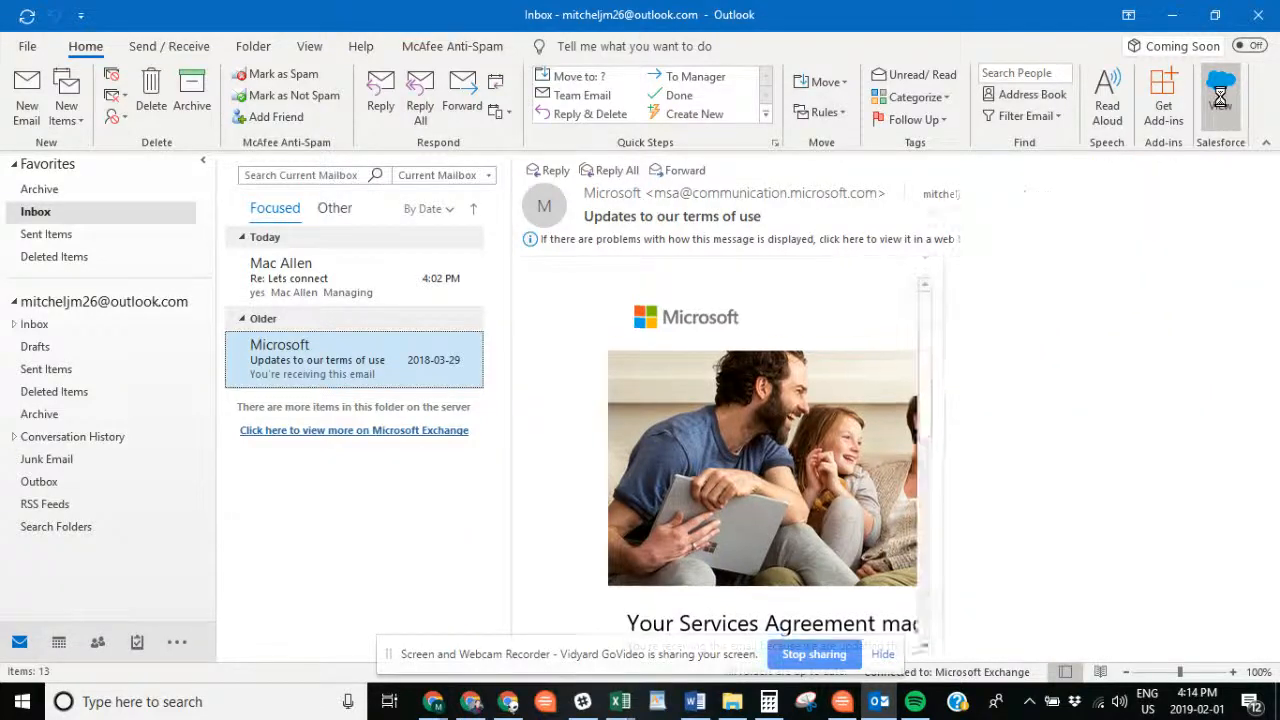
left_click(1220, 96)
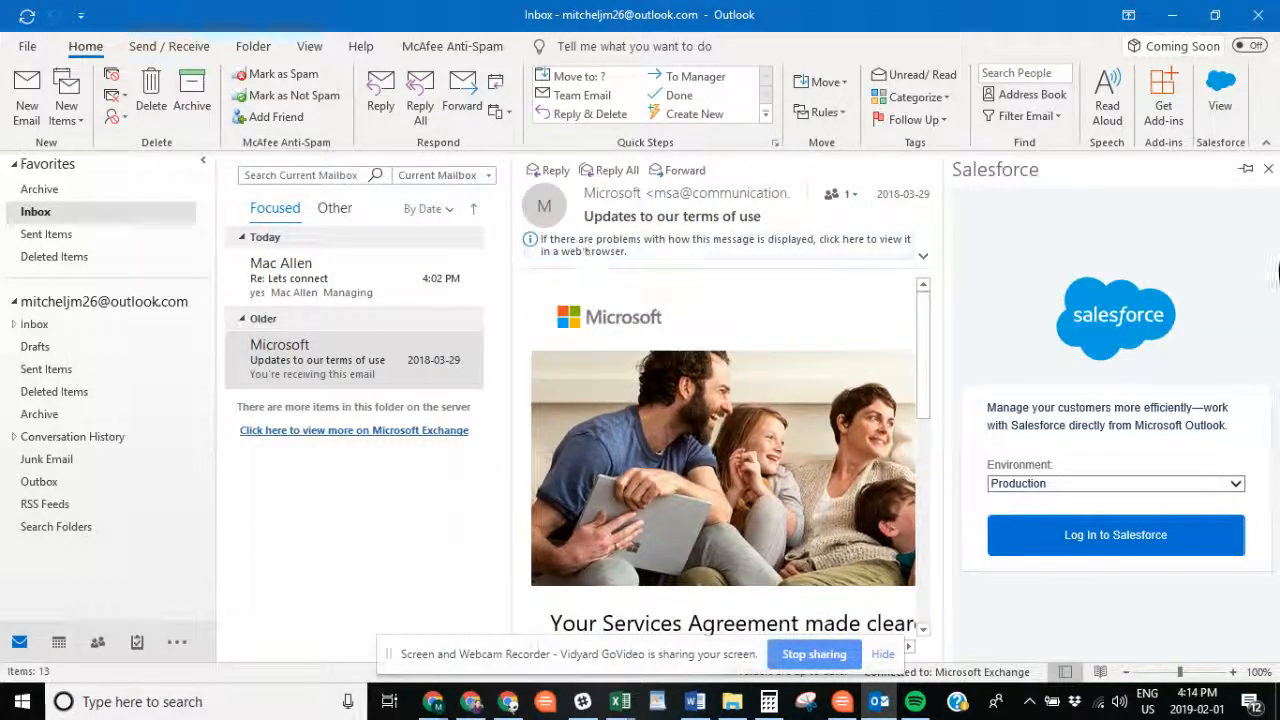
left_click(1116, 536)
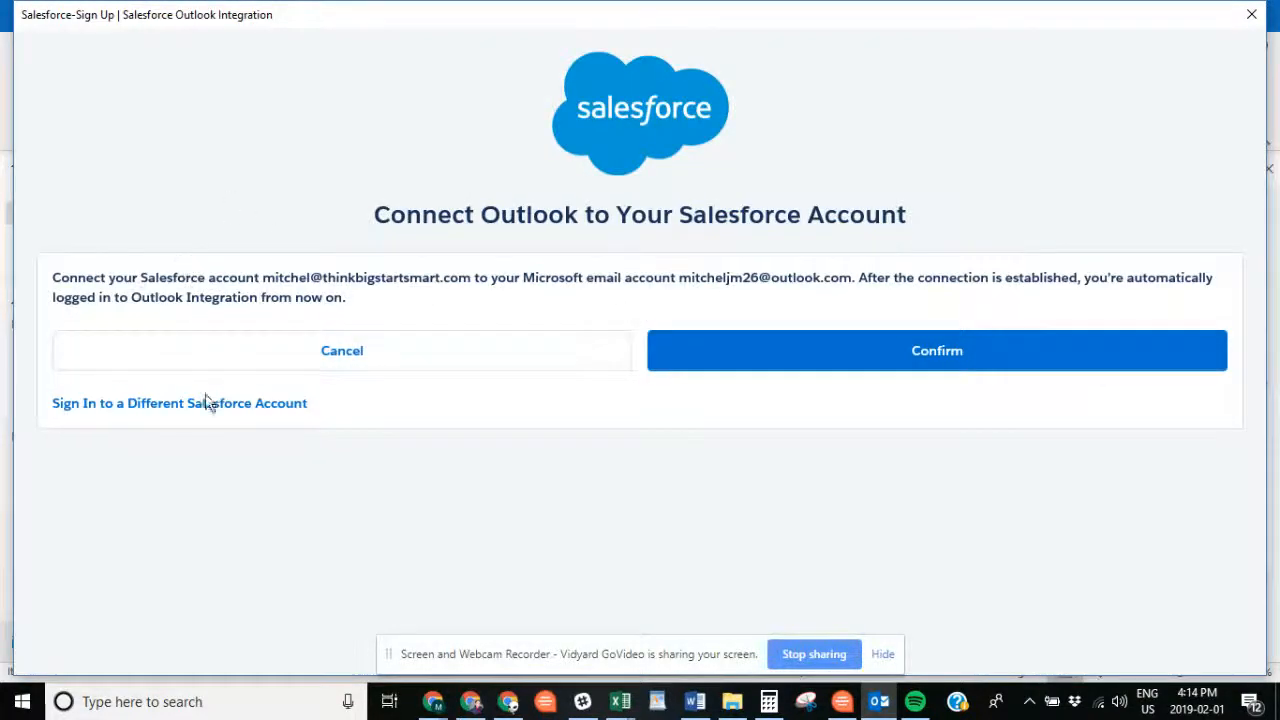
mouse_move(444, 268)
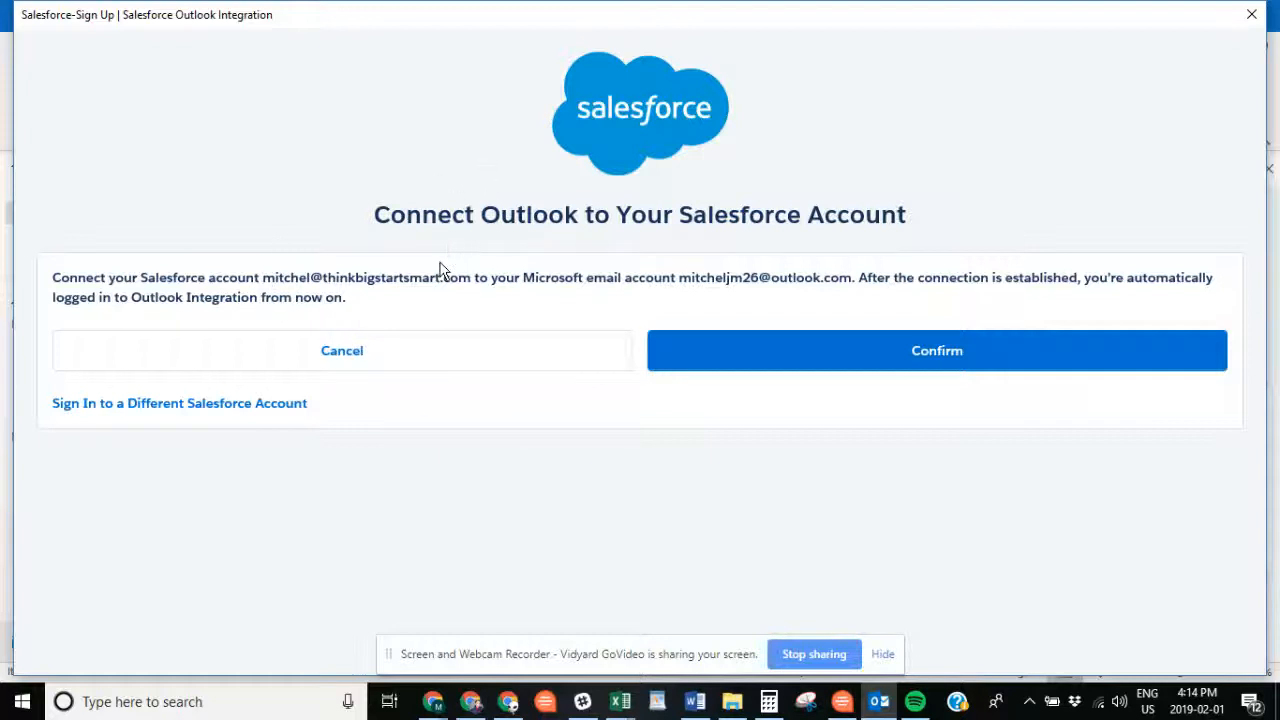
mouse_move(220, 258)
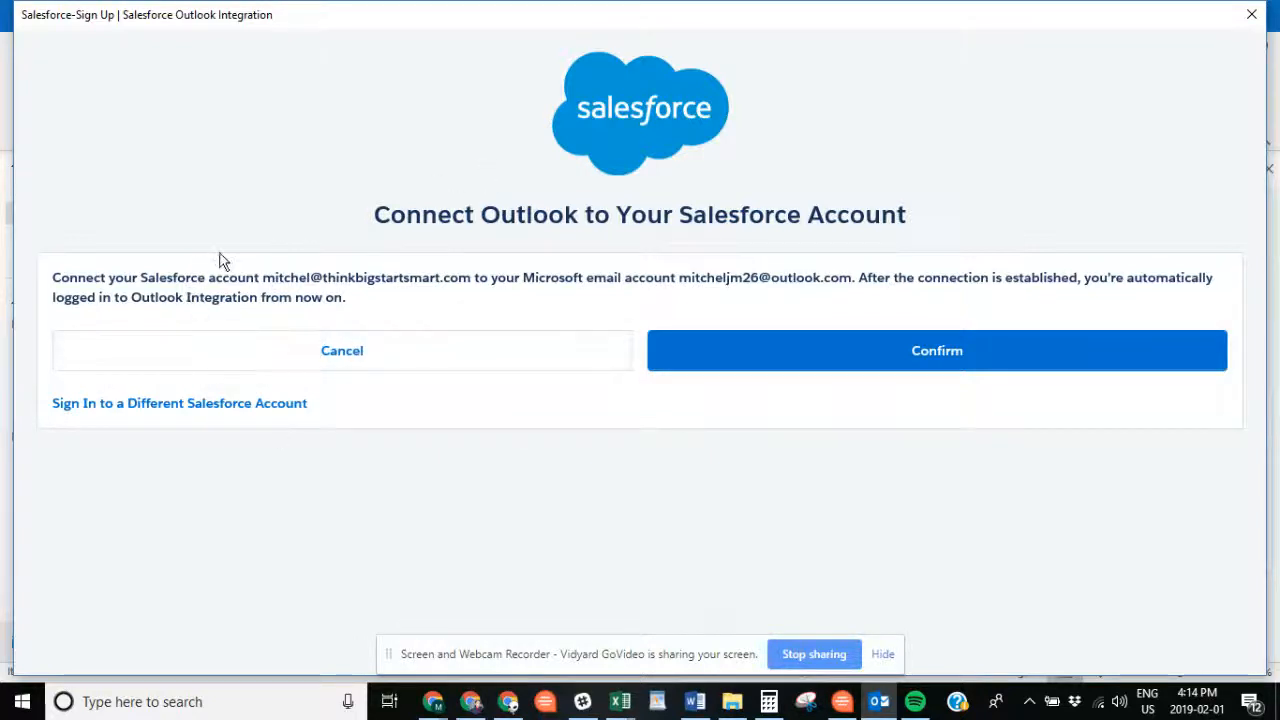
left_click_drag(52, 276, 440, 276)
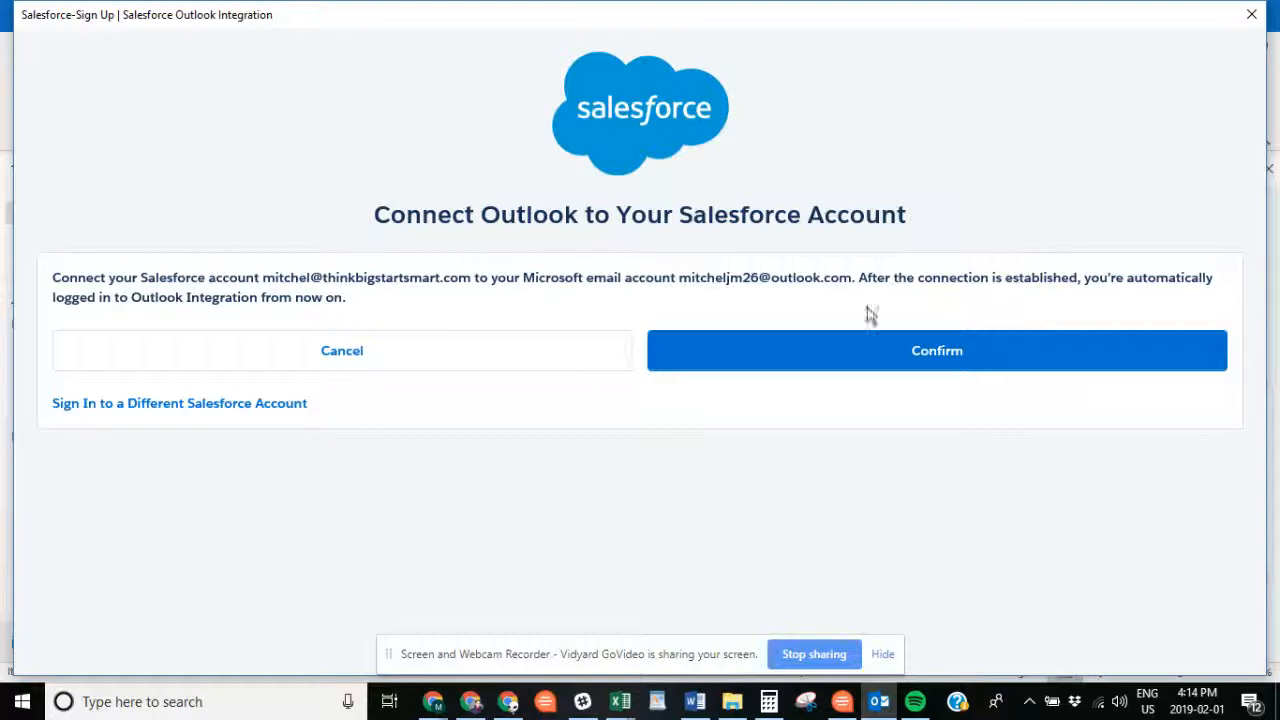
- Confirm connecting Outlook to the Salesforce account so the pane loads related records
left_click(936, 350)
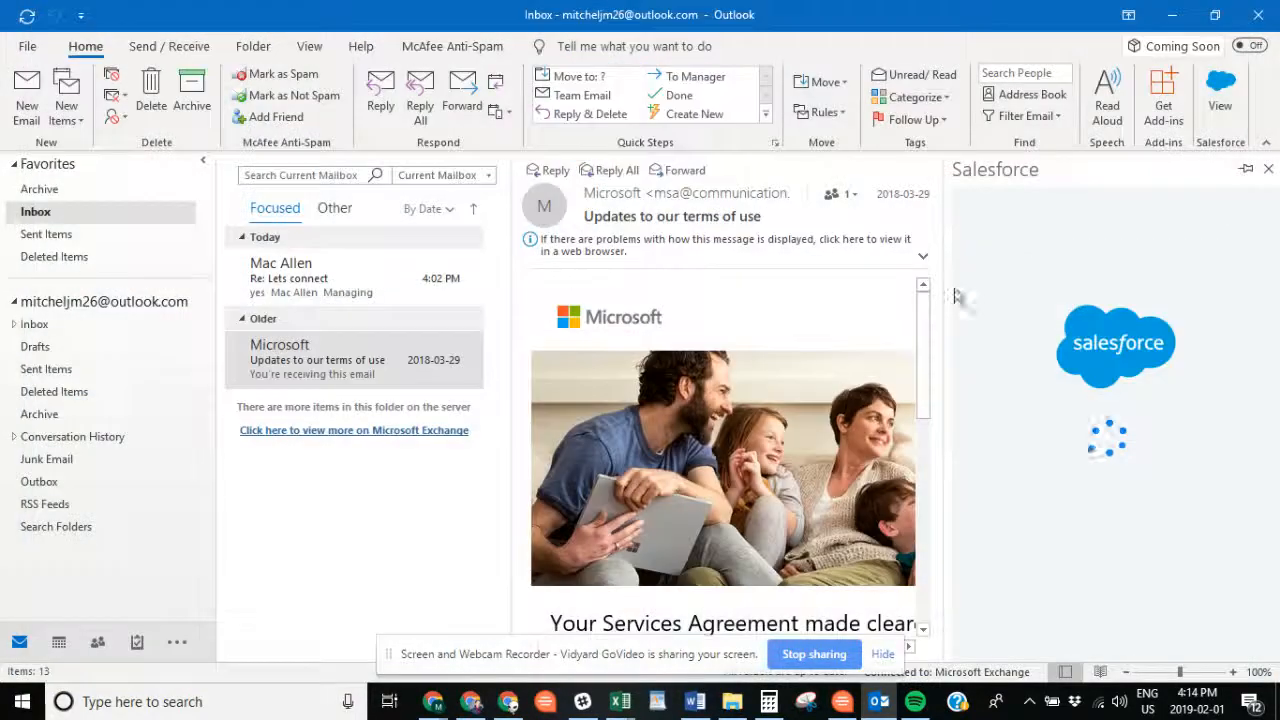
mouse_move(1208, 390)
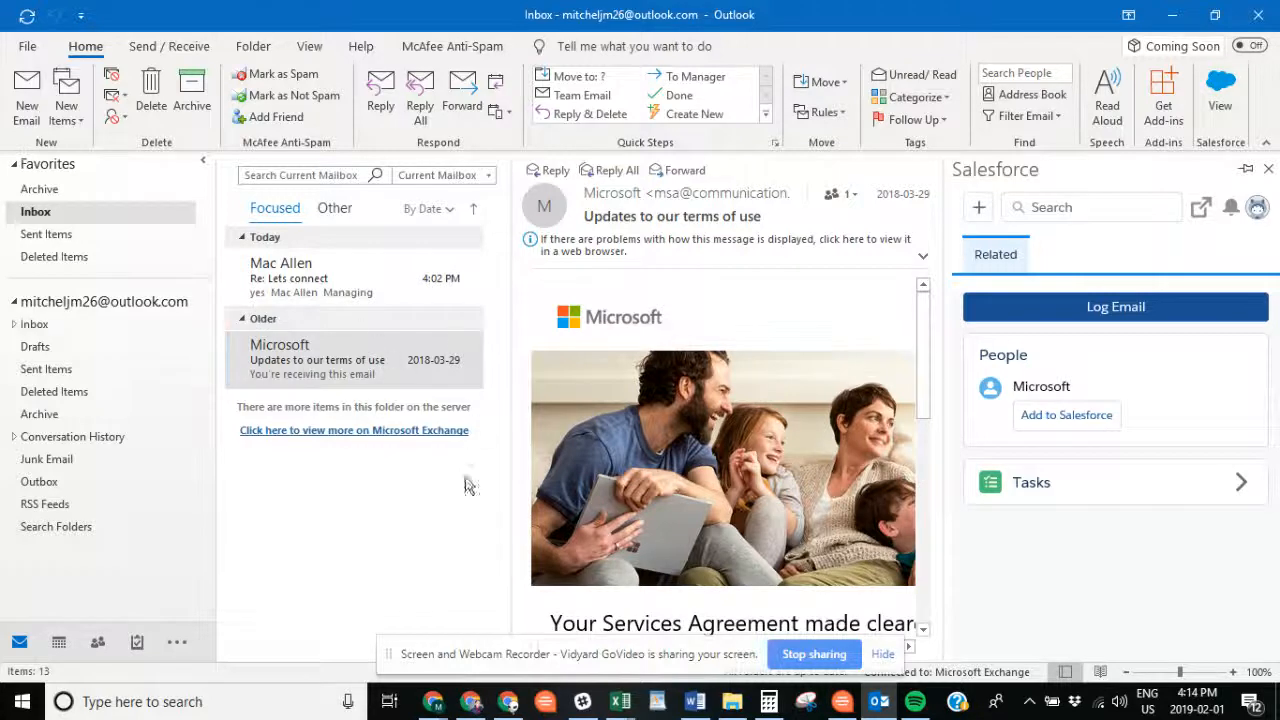
mouse_move(340, 296)
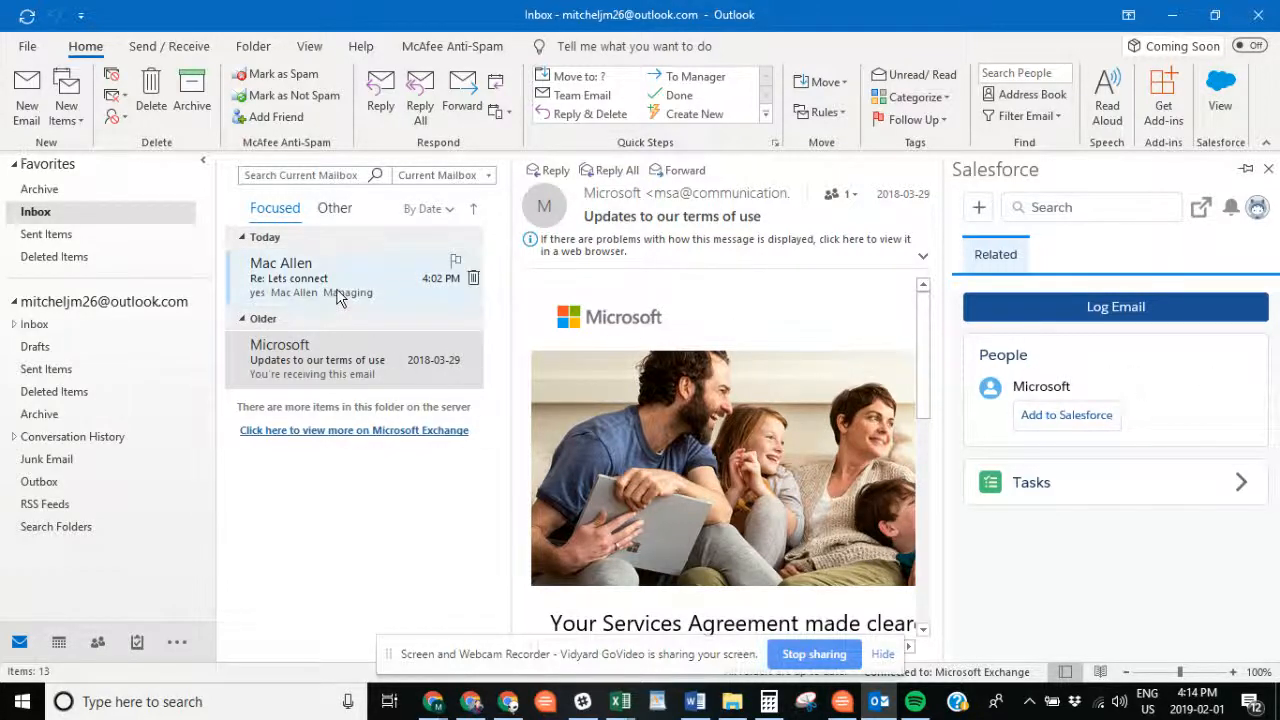
left_click(320, 278)
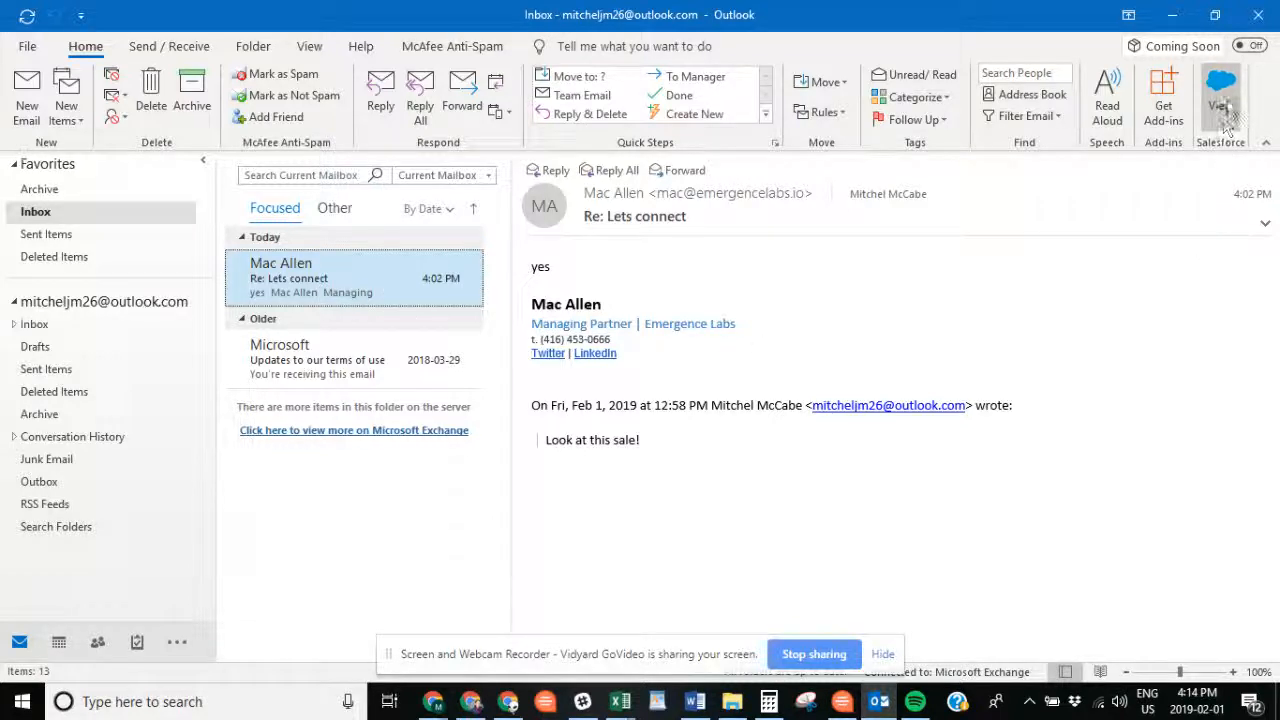
left_click(1220, 96)
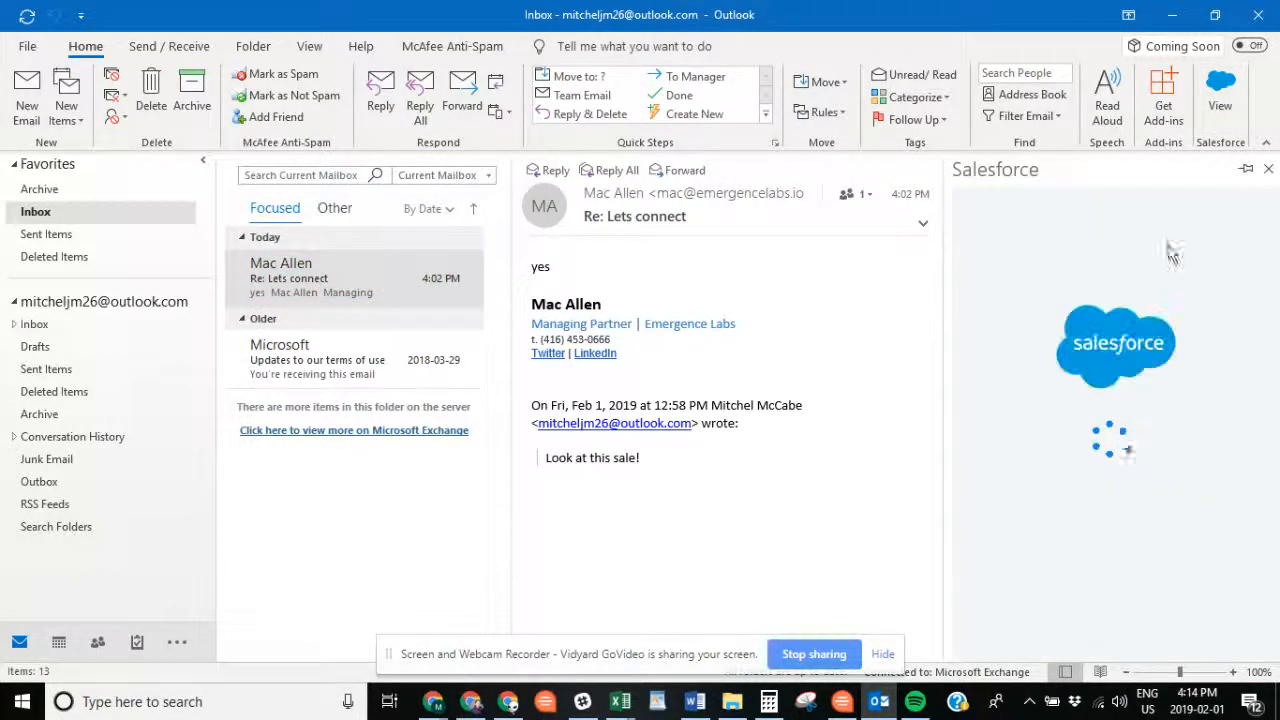
mouse_move(1100, 344)
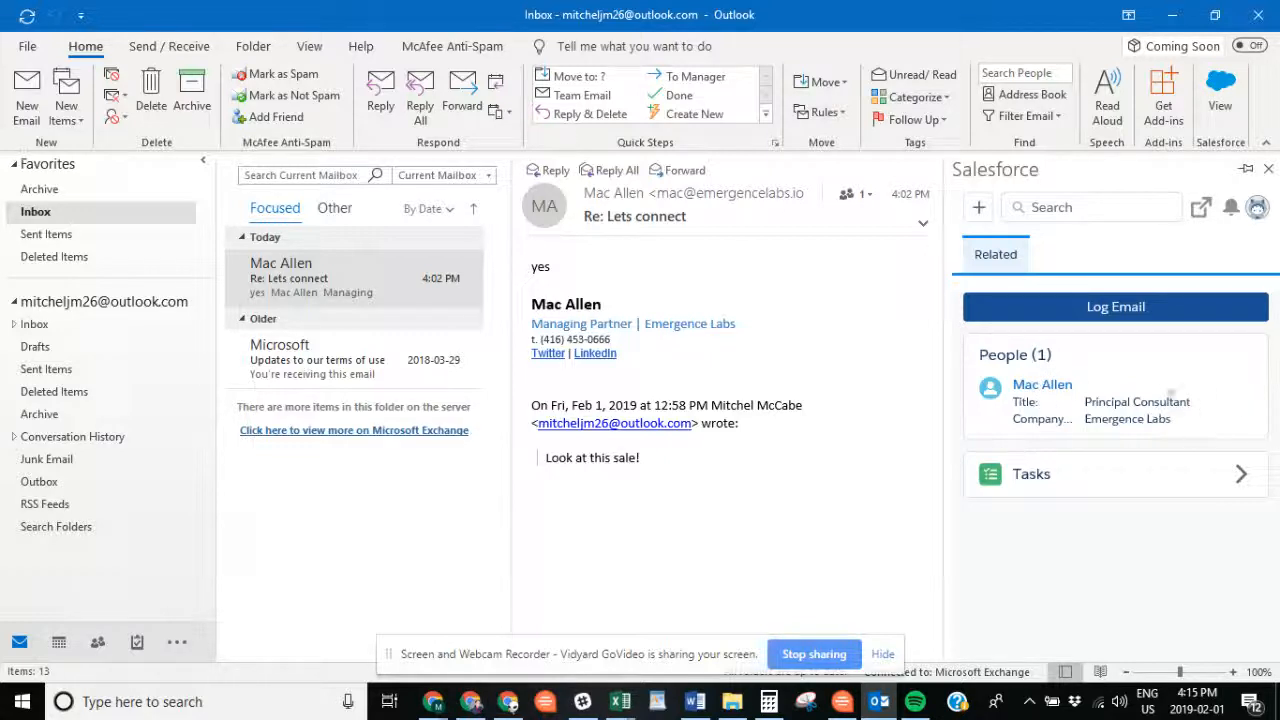
mouse_move(944, 346)
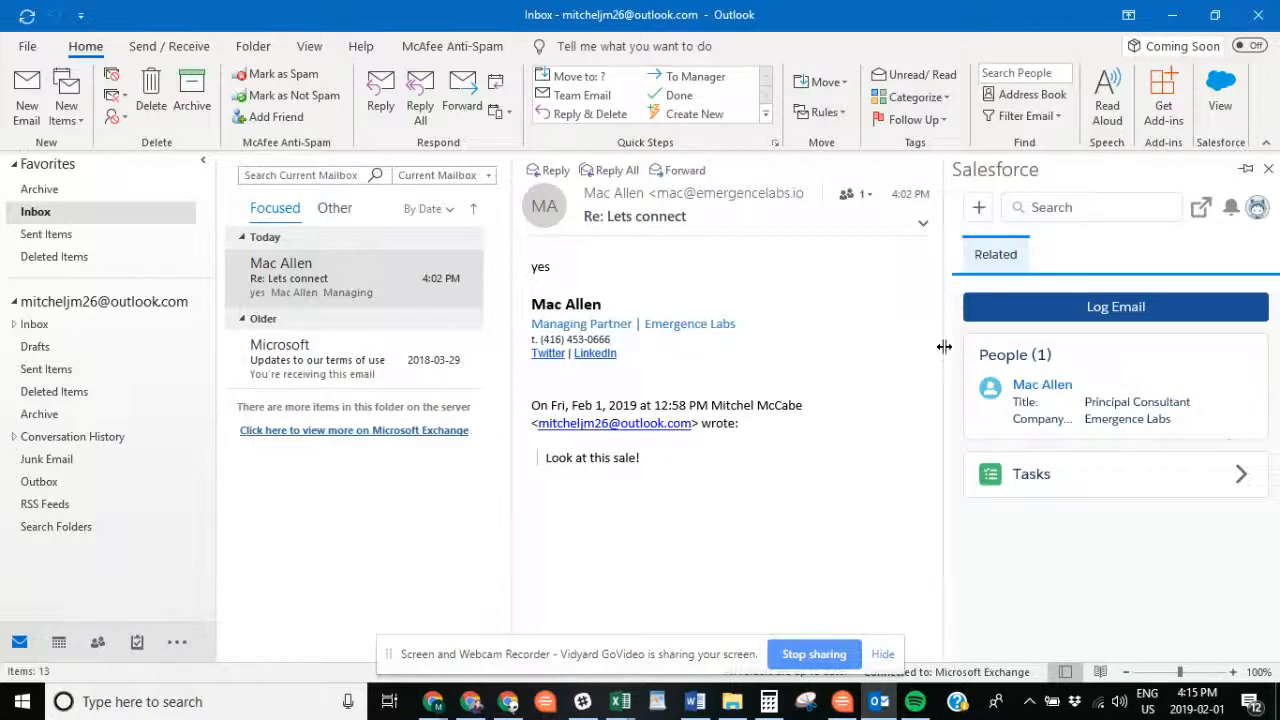
mouse_move(1144, 482)
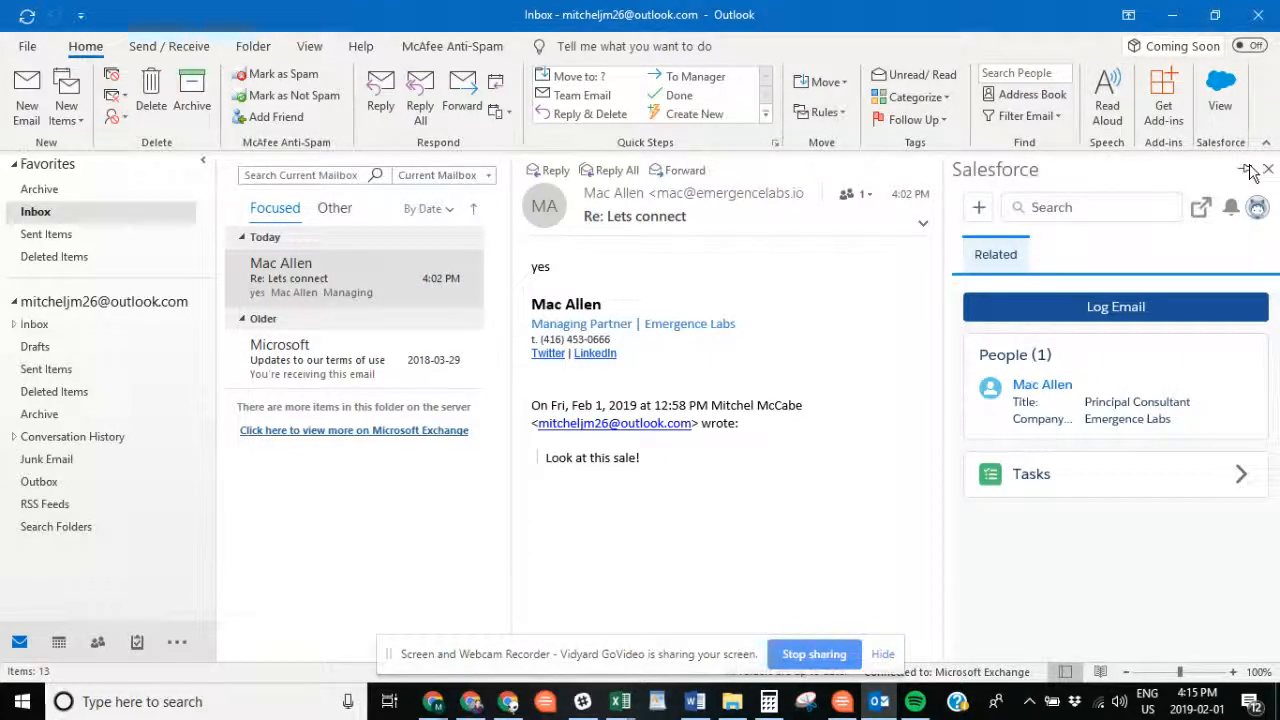
left_click(316, 360)
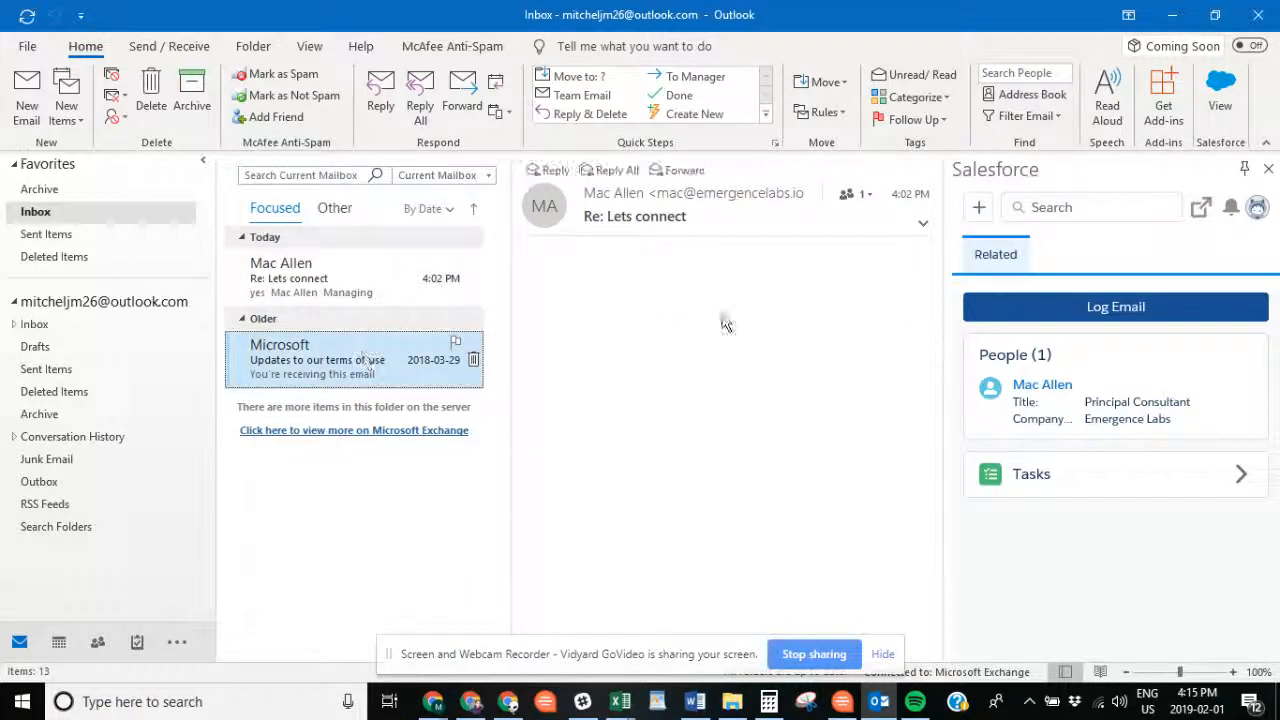